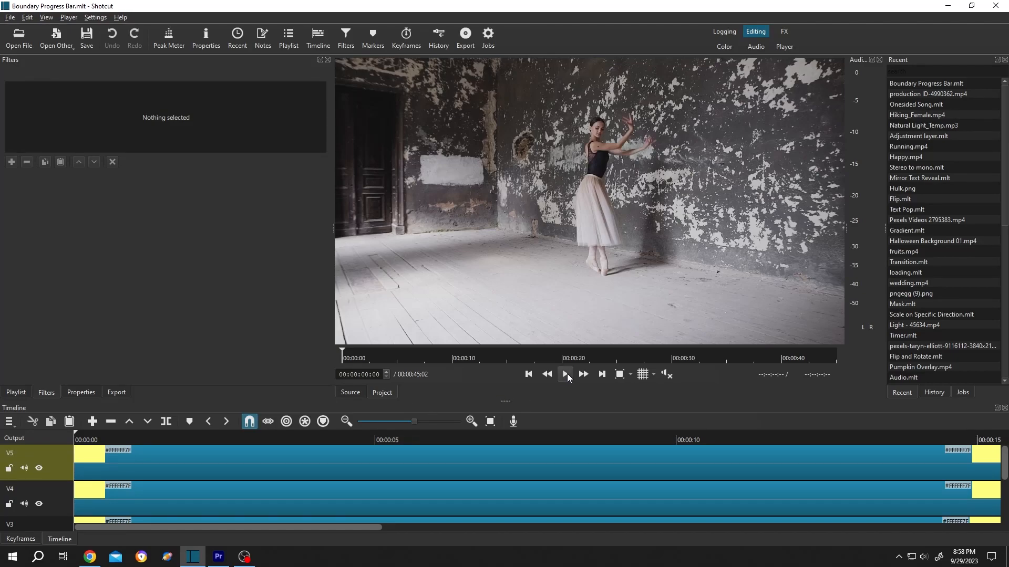
Play and pause the finished Boundary Progress Bar example.
left_click(564, 374)
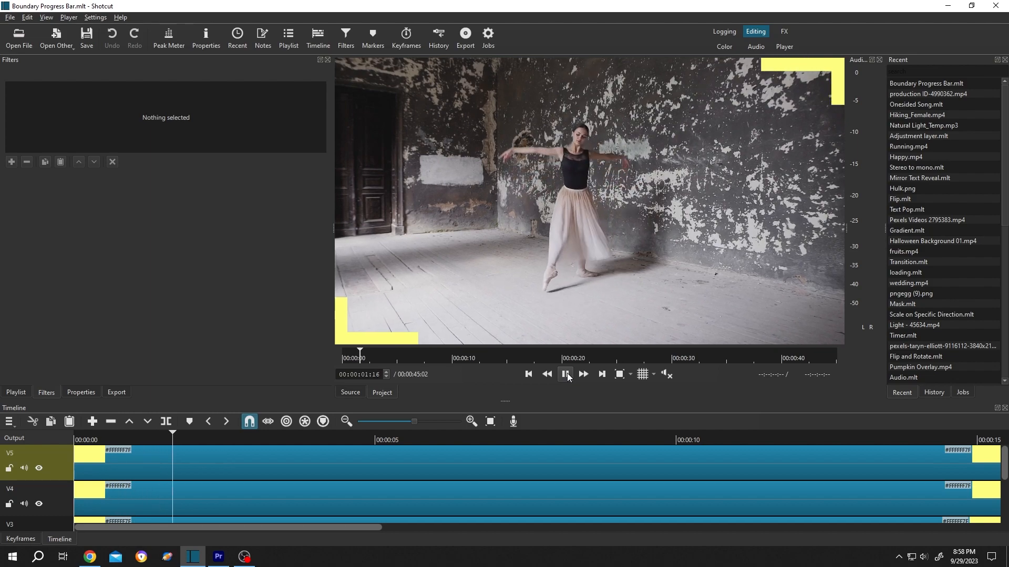
left_click(565, 374)
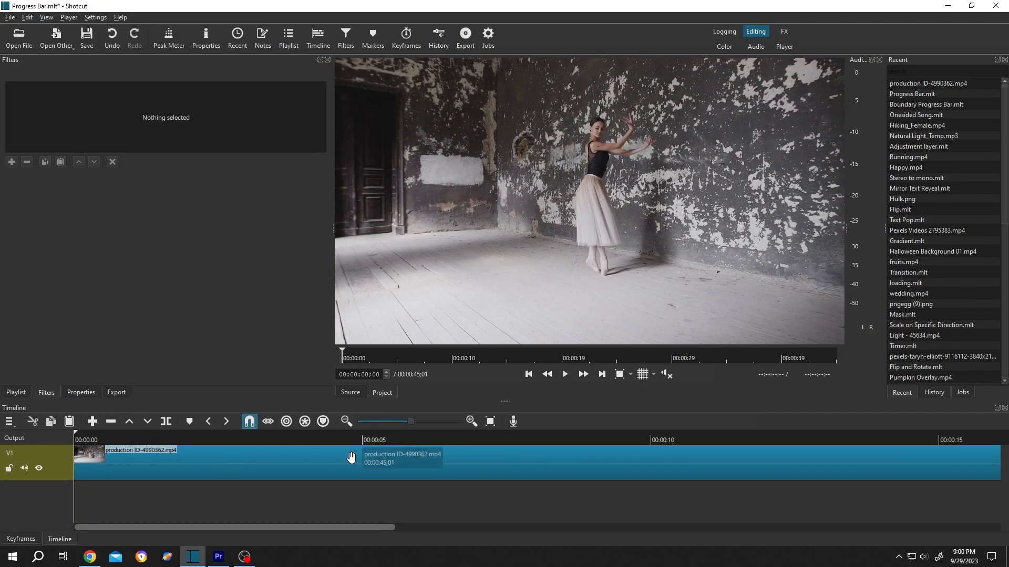
Insert an empty V2 track via the timeline menu's Track Operations.
left_click(8, 420)
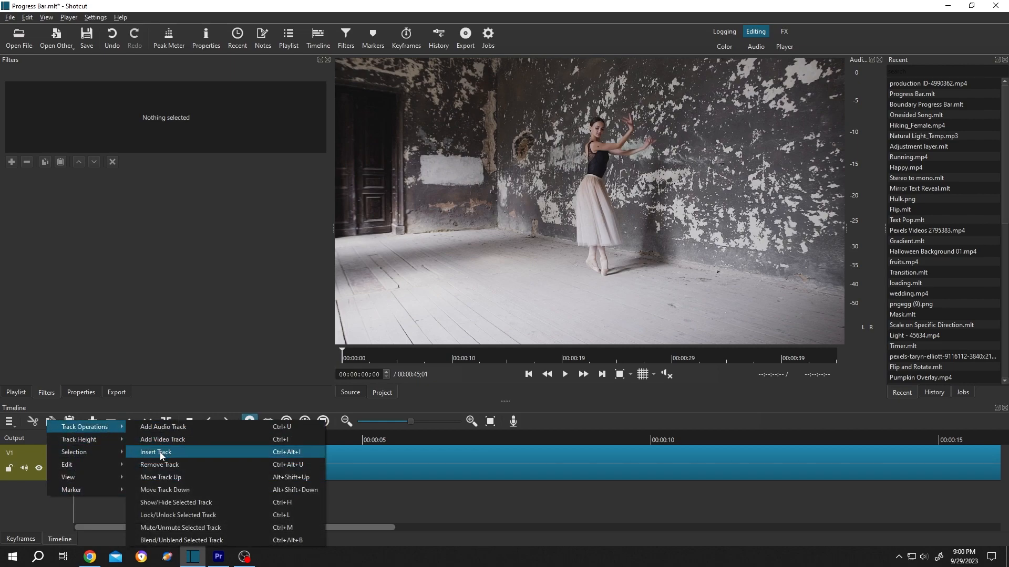
left_click(156, 452)
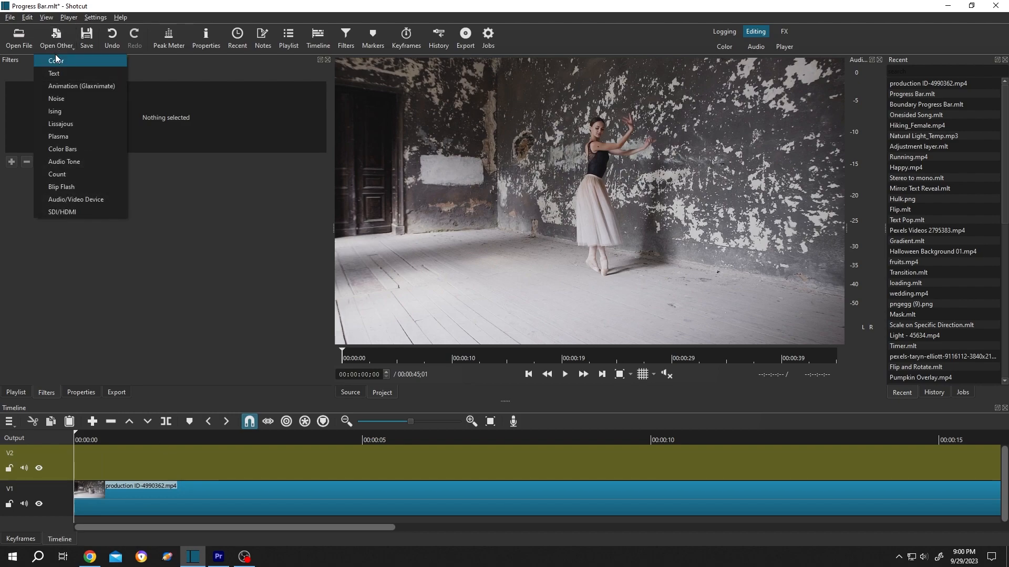
Create a light green colour clip via Open Other > Color.
left_click(53, 61)
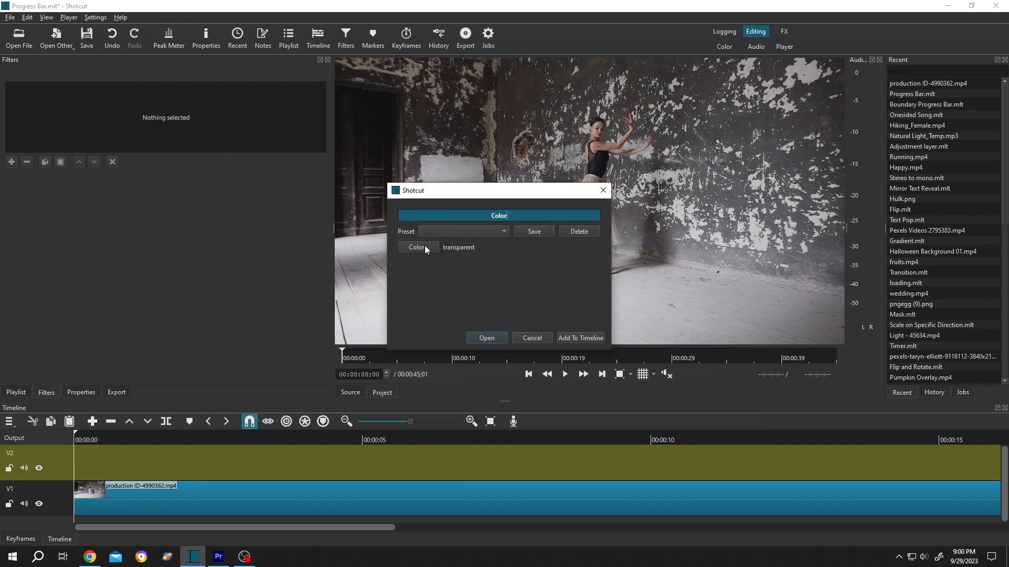
left_click(417, 247)
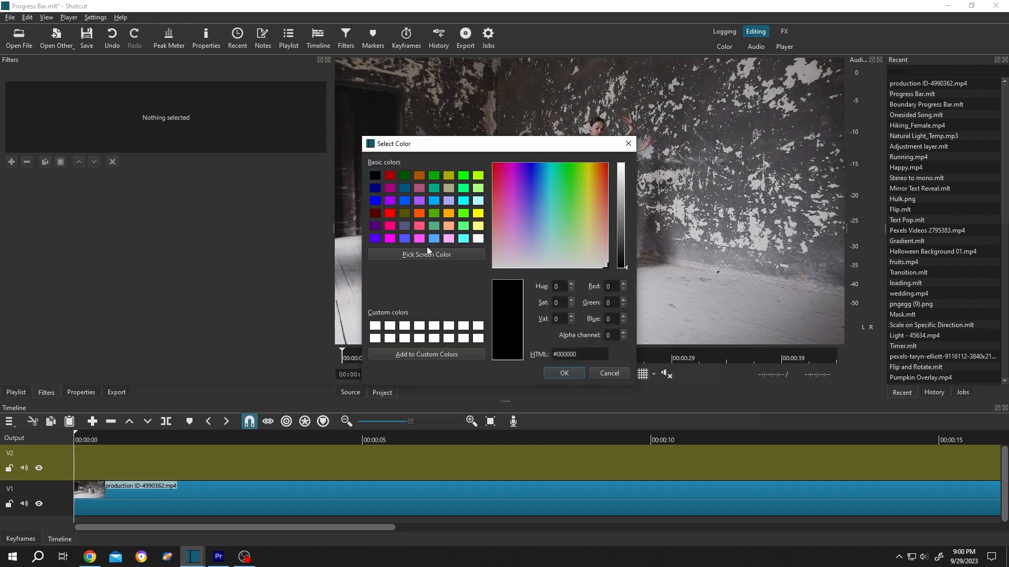
mouse_move(487, 224)
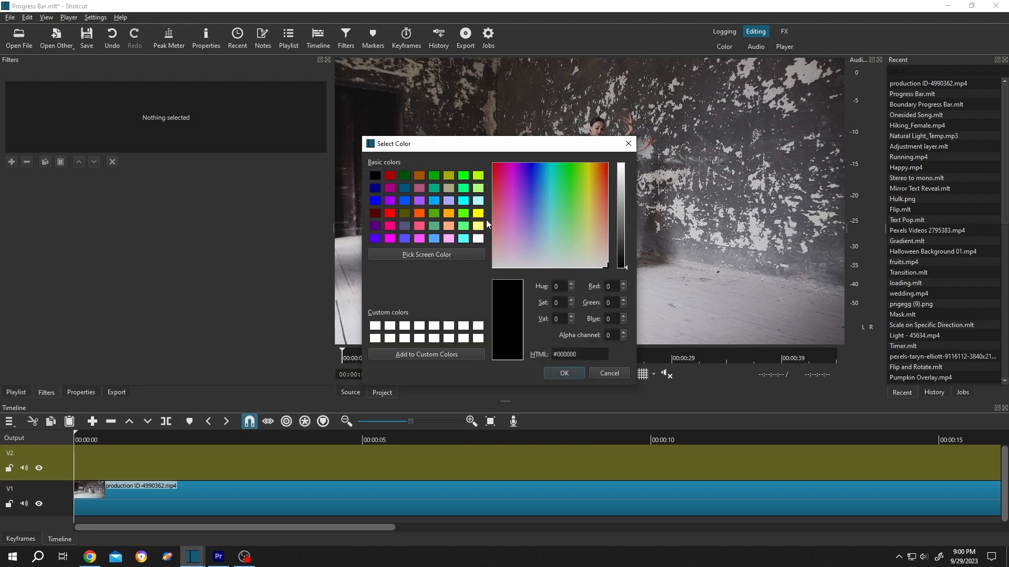
mouse_move(466, 232)
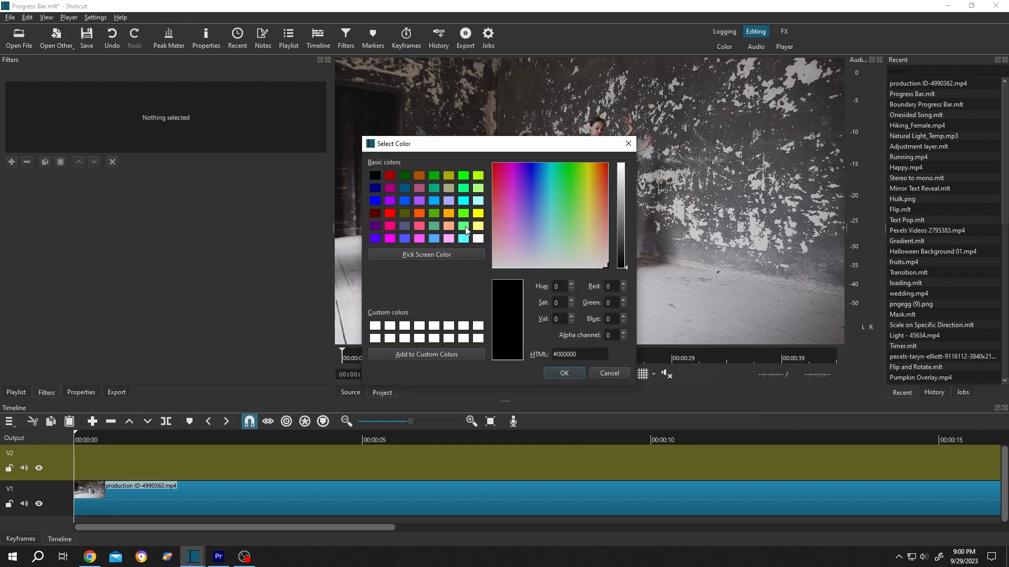
left_click(564, 198)
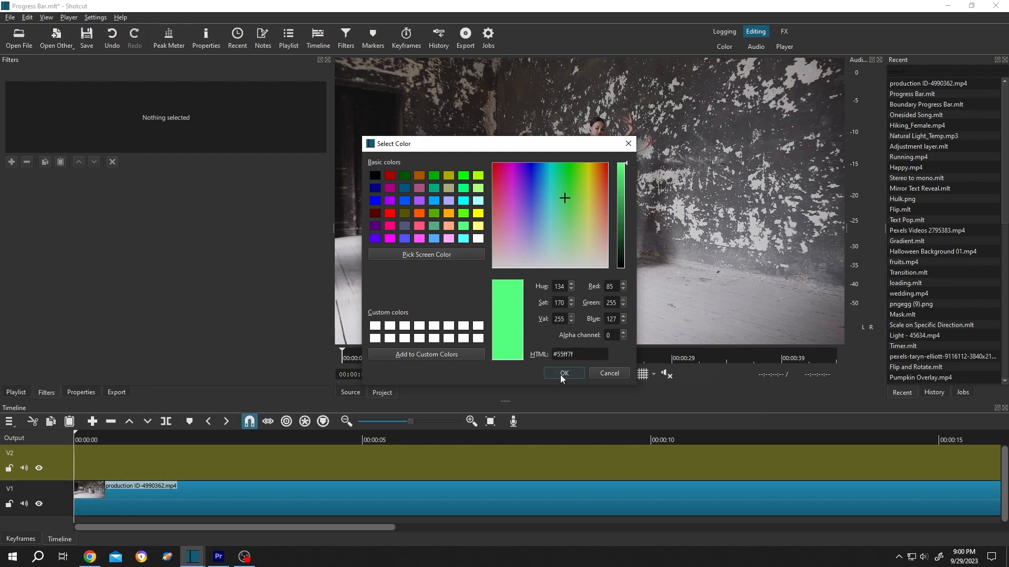
left_click(564, 373)
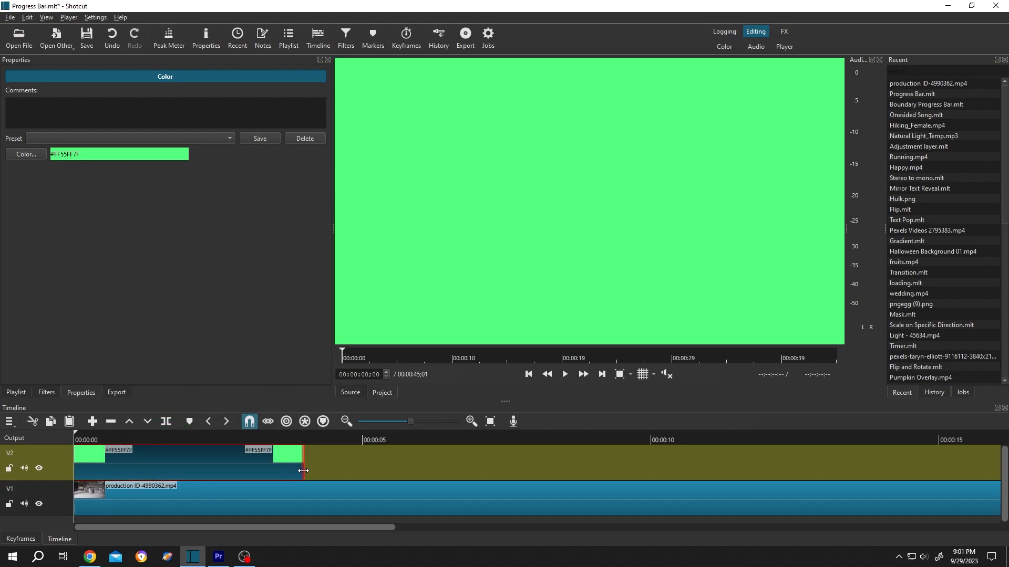
Drag the green clip's right edge to match the ballet clip and show Filters.
left_click_drag(303, 457, 900, 456)
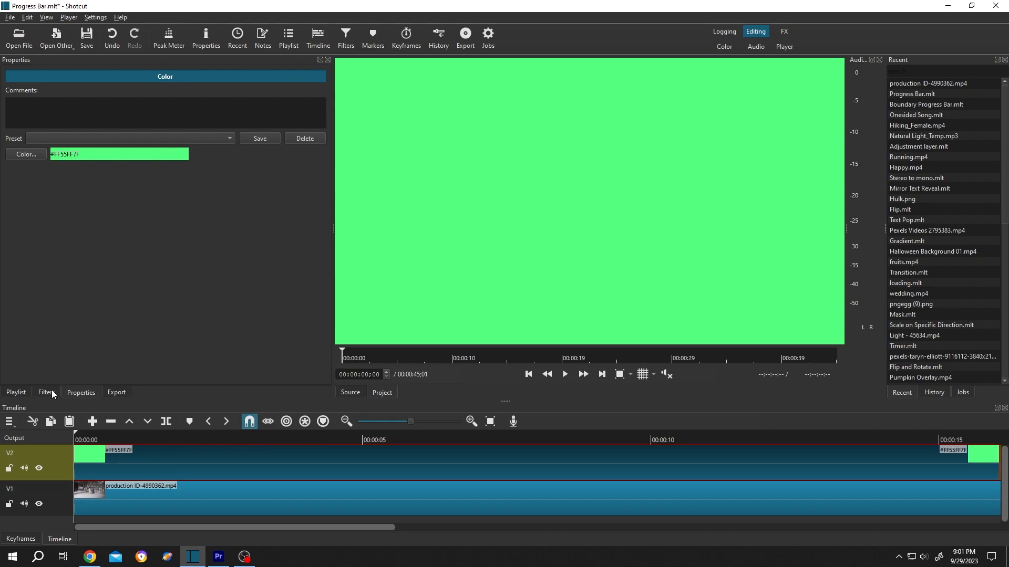
left_click(346, 33)
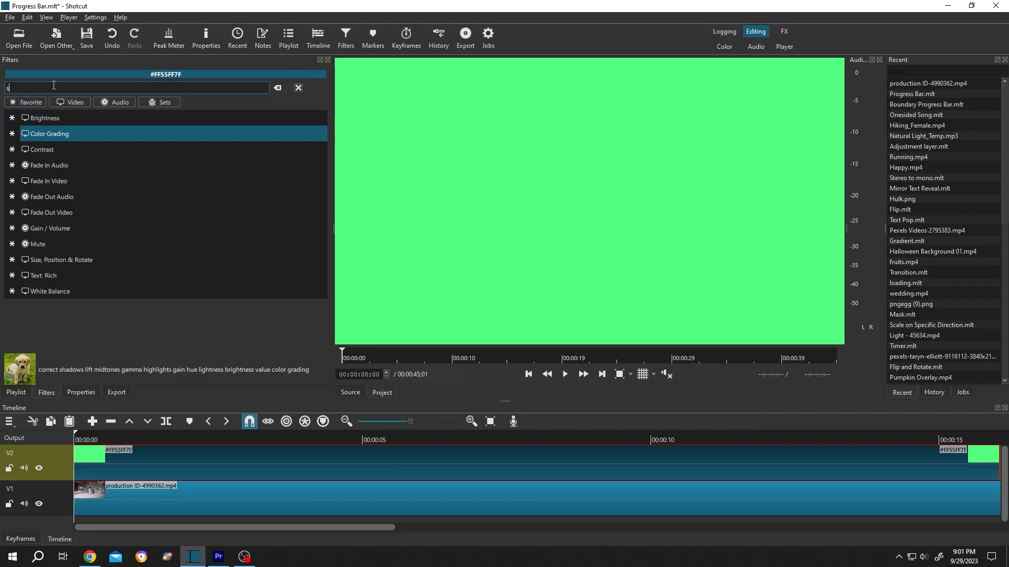
Add Size, Position & Rotate to the green clip with Y position 1040.
type("ize")
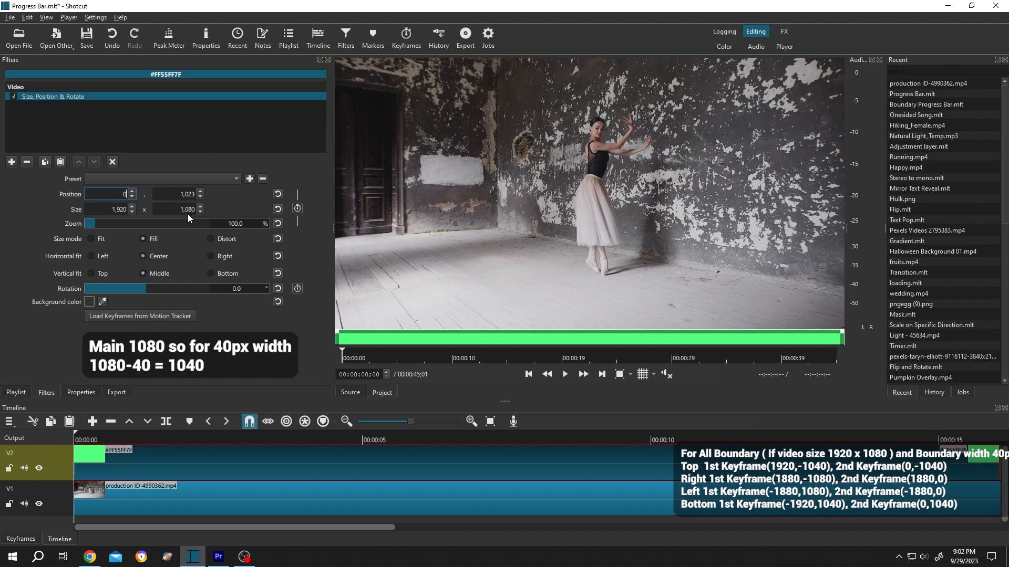
triple_click(175, 194)
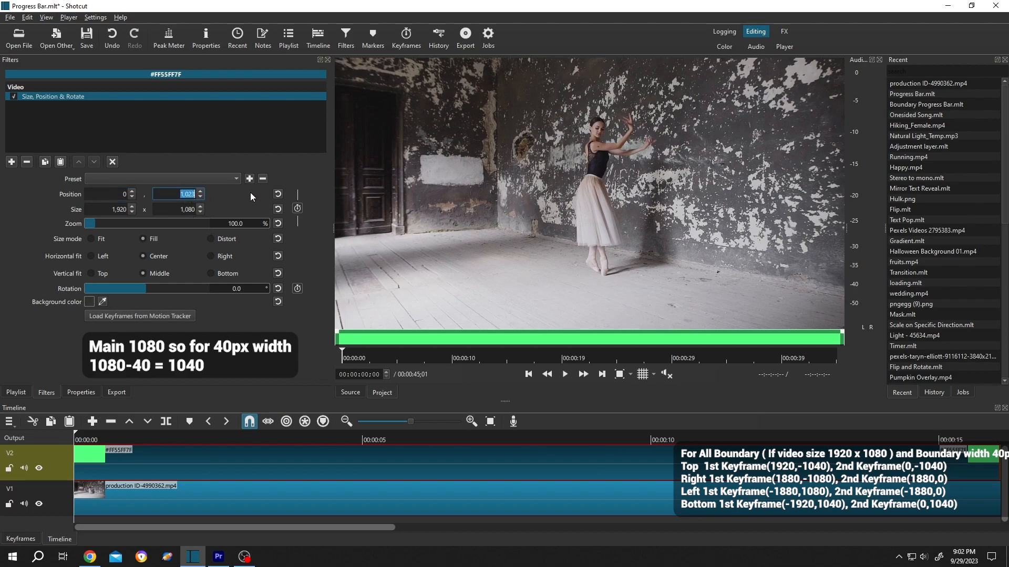
type("1040")
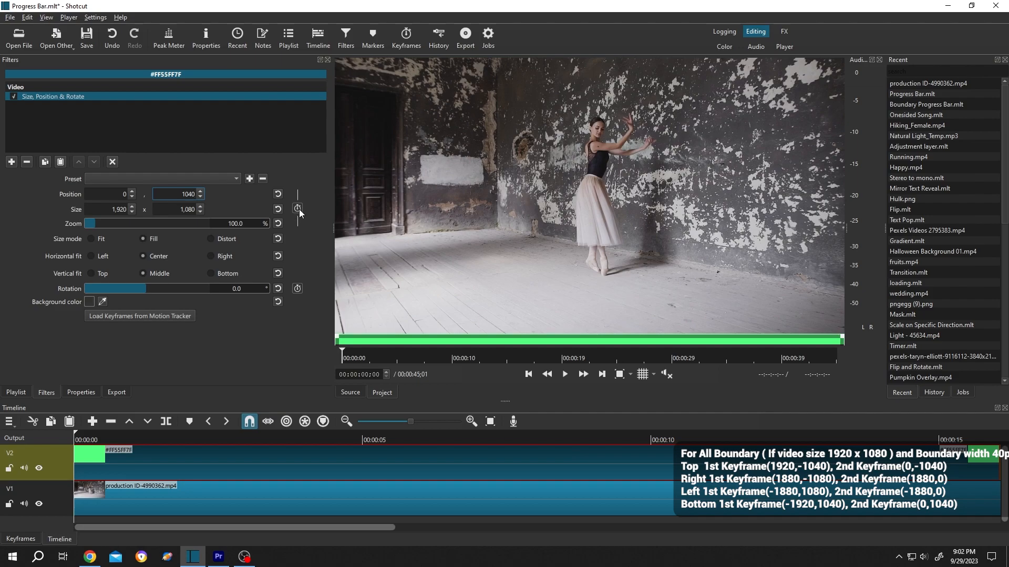
Enable position keyframing and add a second keyframe at about 10 seconds.
left_click(296, 208)
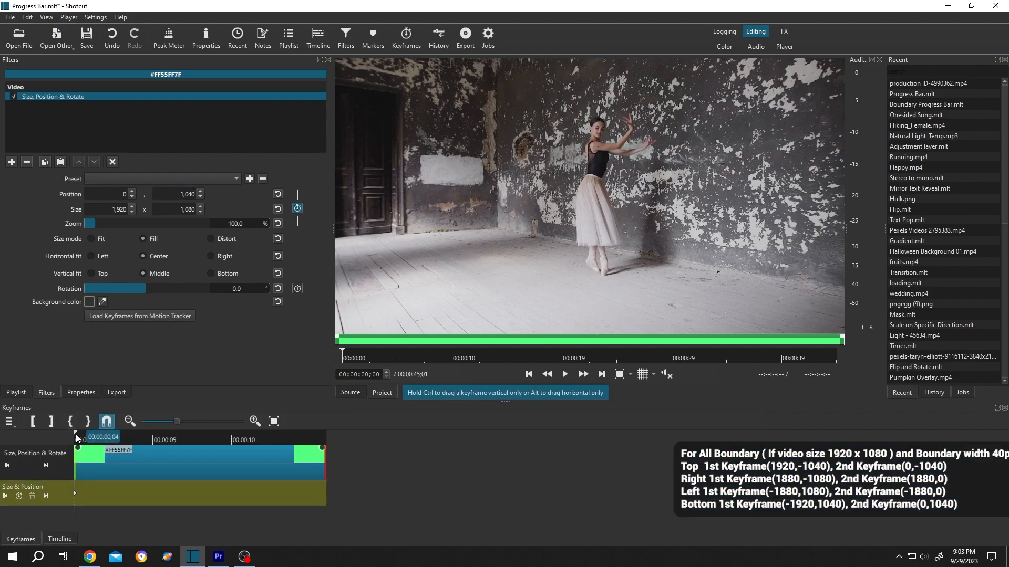
left_click(219, 439)
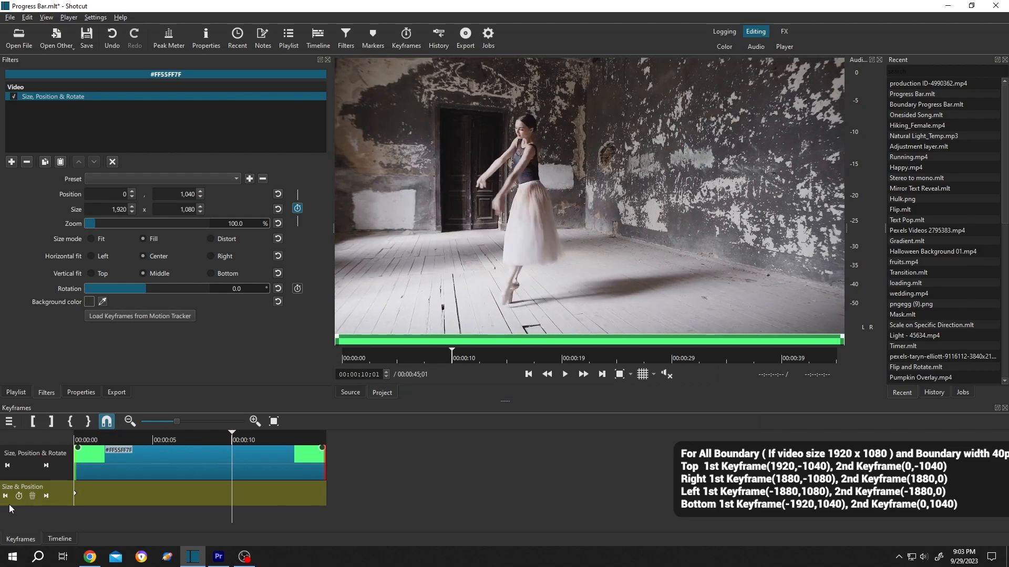
mouse_move(19, 497)
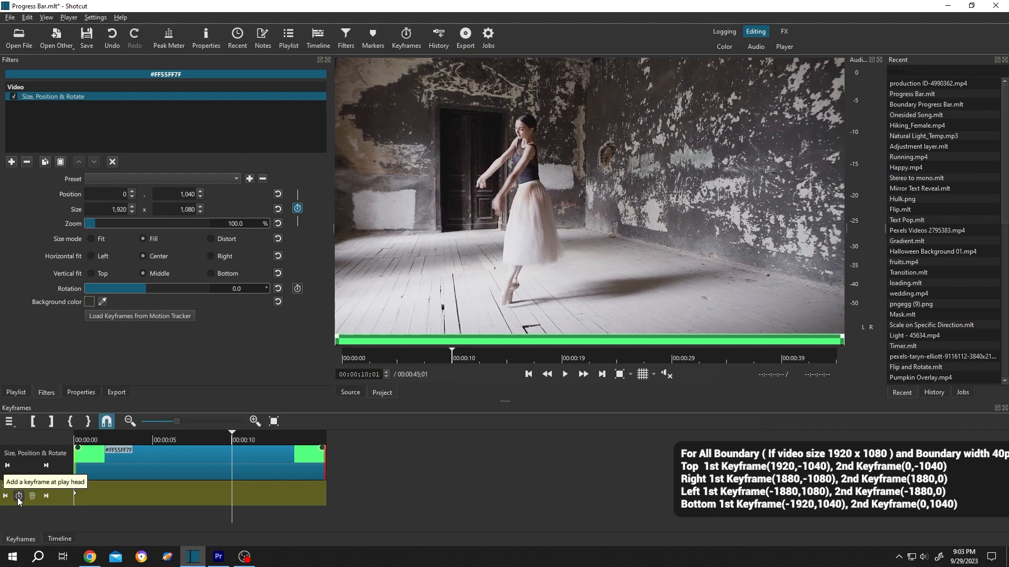
left_click(21, 497)
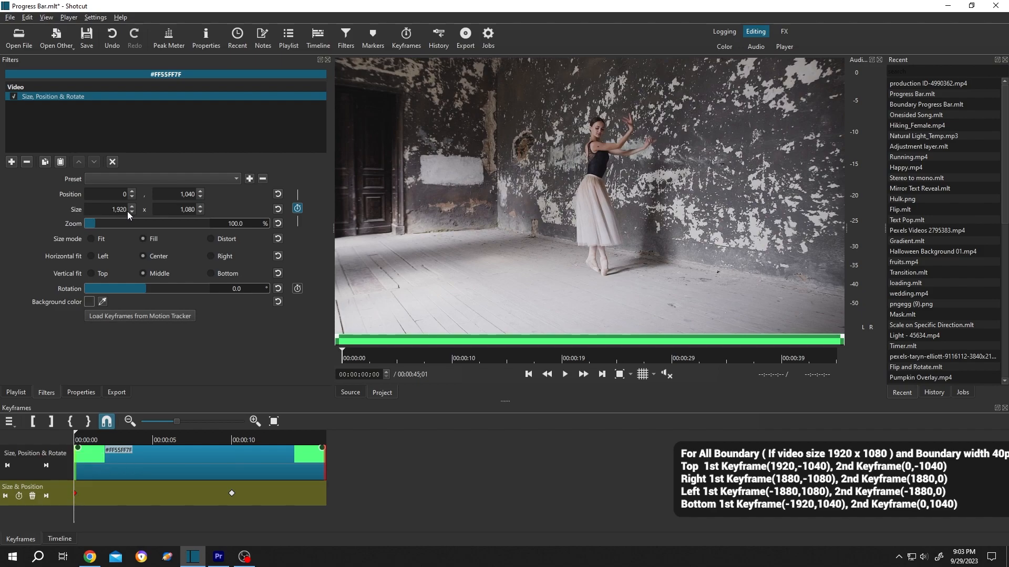
Set the first keyframe's X position to -1920, then preview the sweep.
left_click(108, 194)
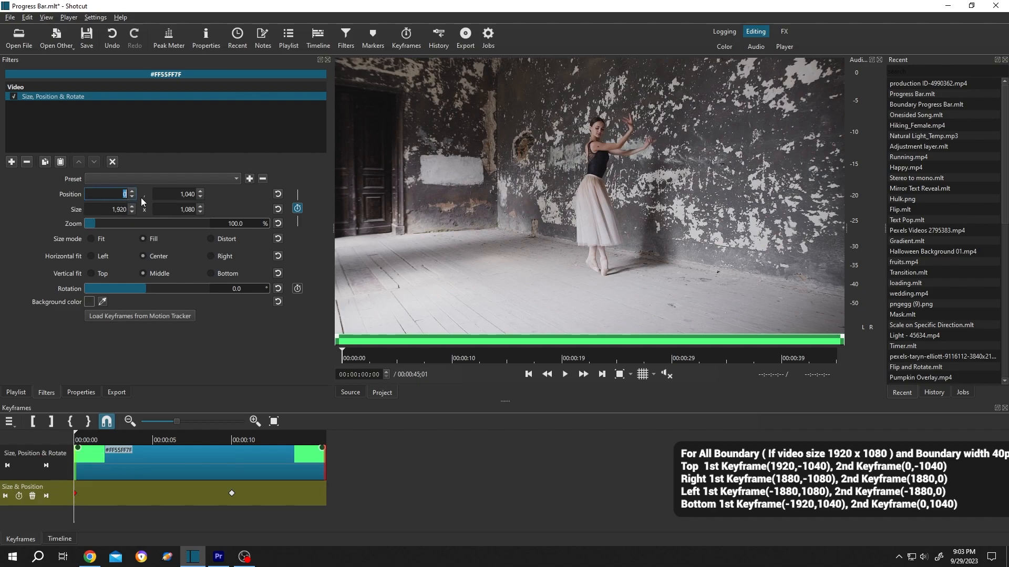
type("-19")
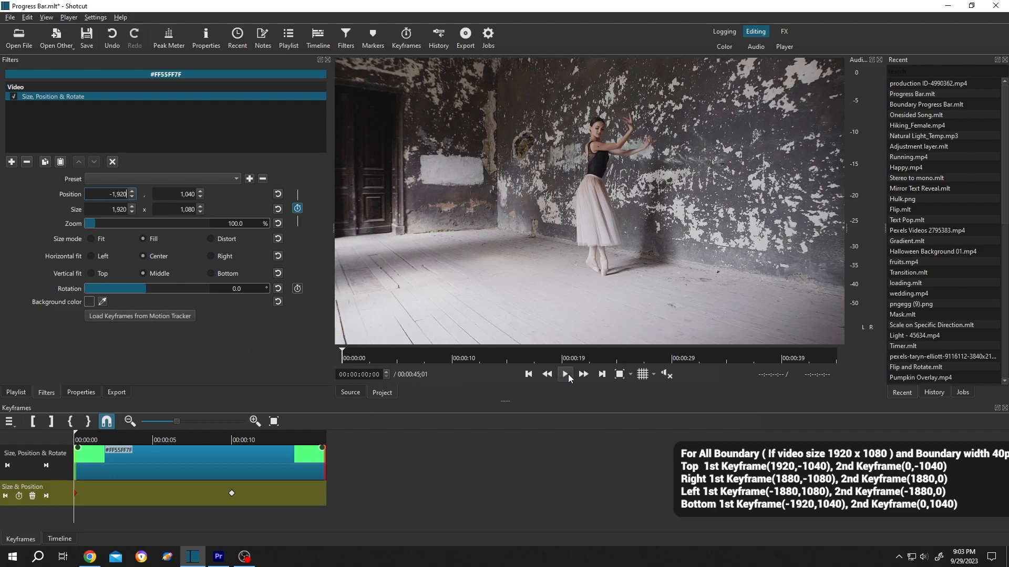
left_click(565, 374)
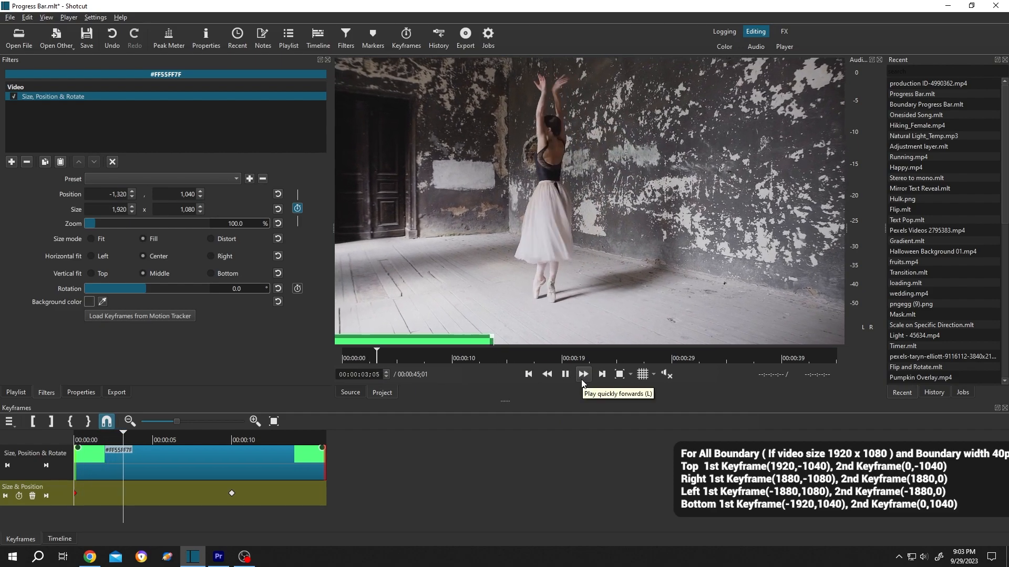
left_click(565, 374)
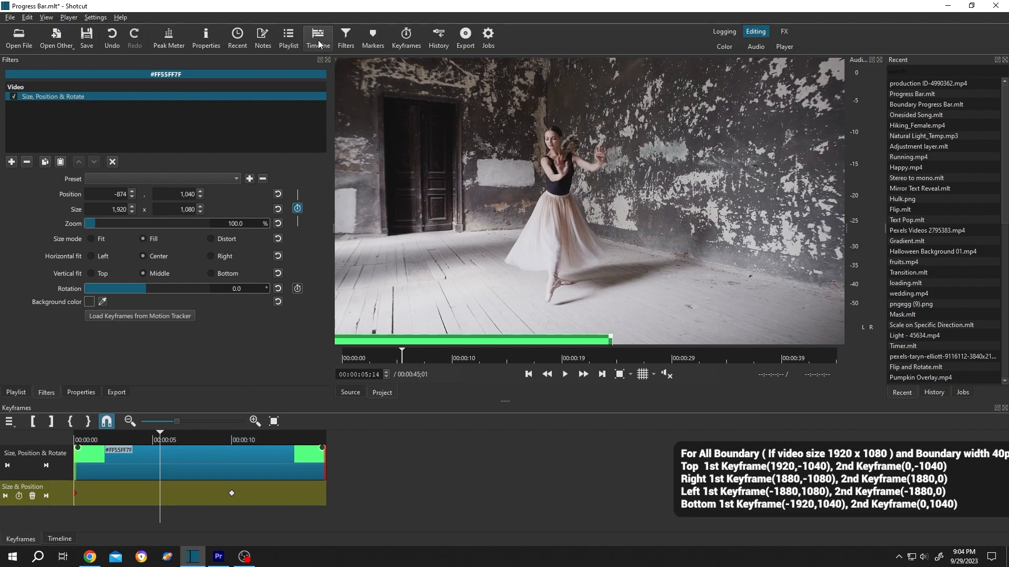
left_click(318, 32)
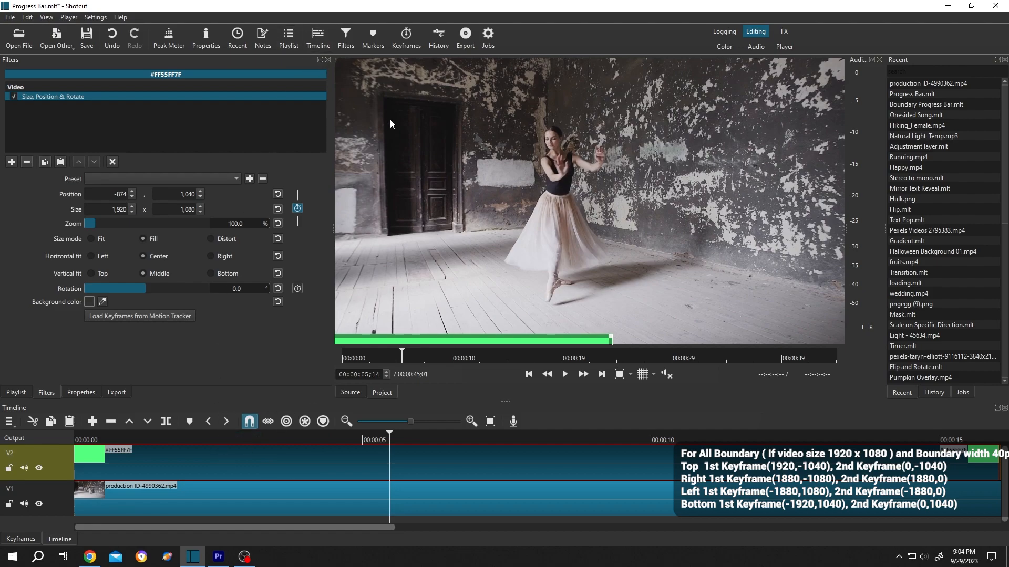
left_click(406, 34)
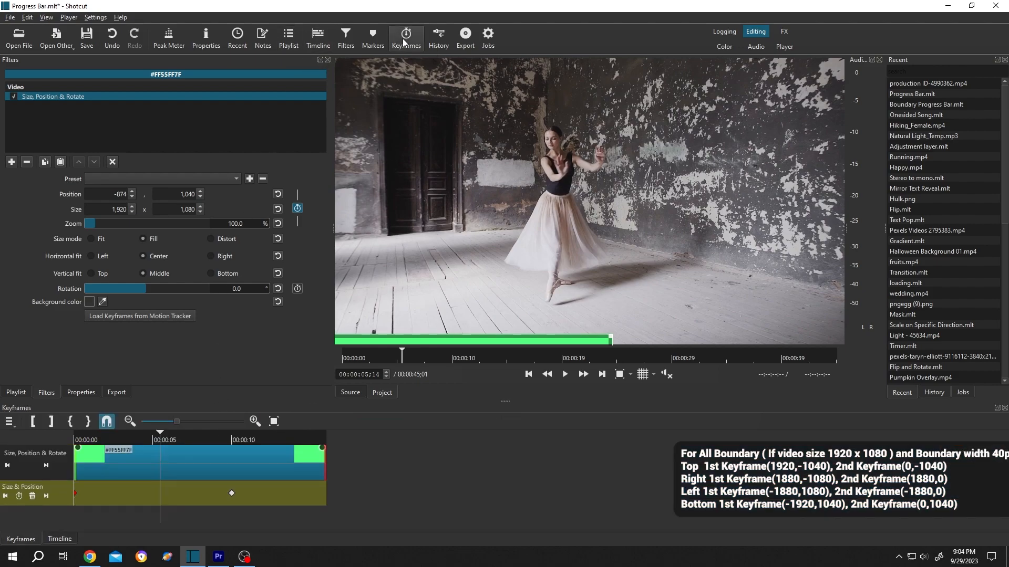
mouse_move(401, 42)
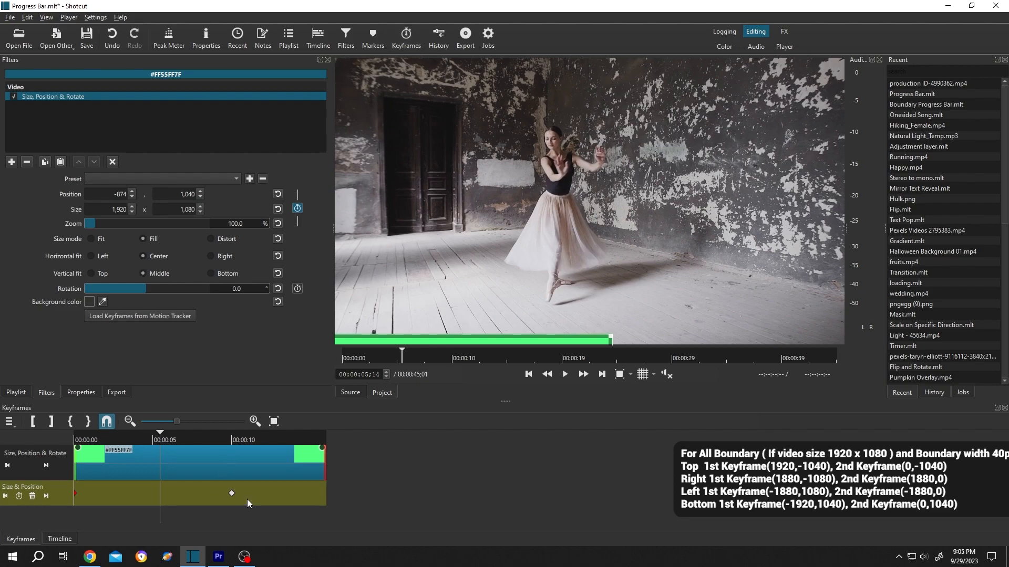
Drag the end keyframe to 00:00:02:18 and play the faster sweep.
left_click_drag(231, 493, 198, 494)
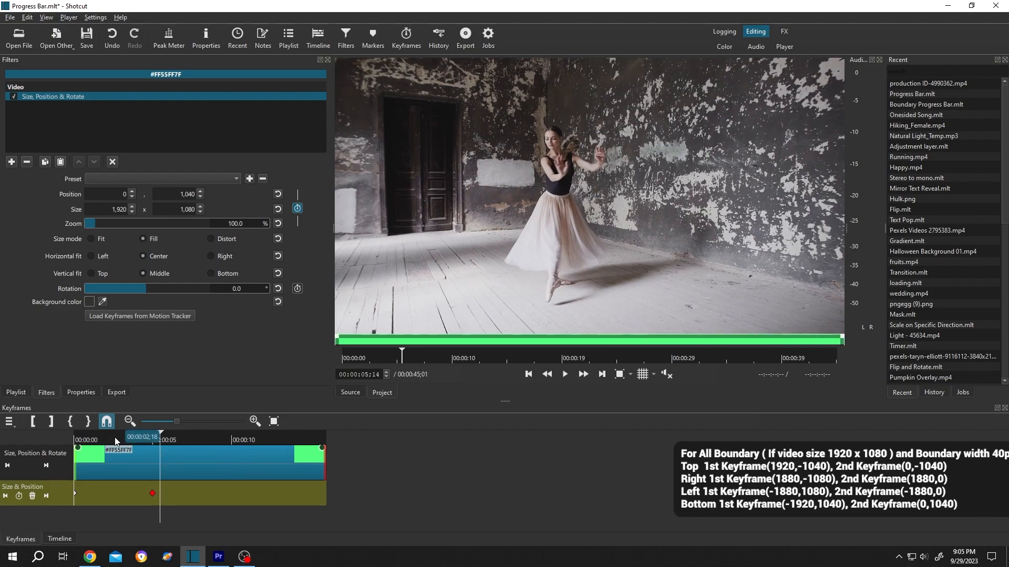
left_click(565, 374)
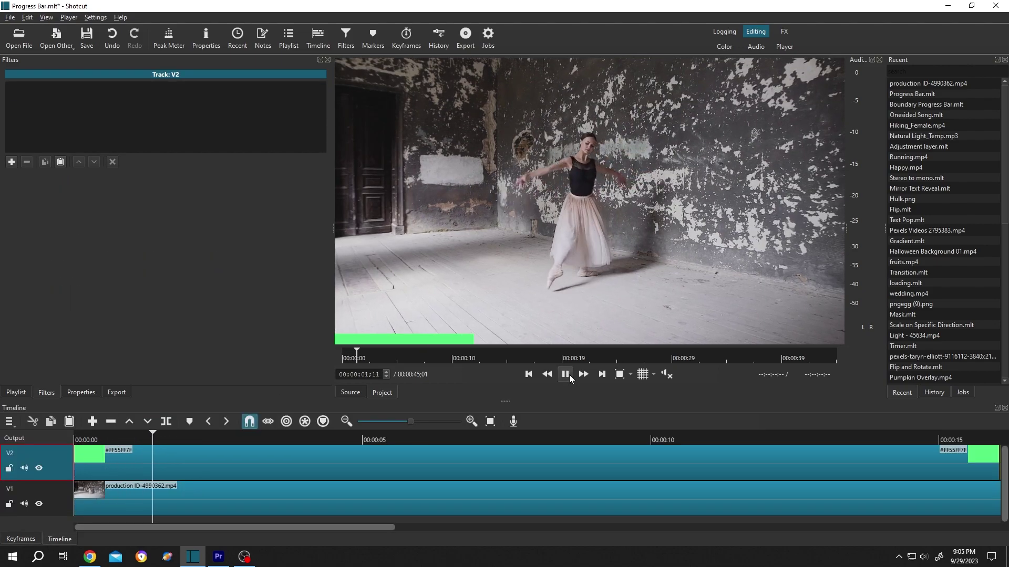